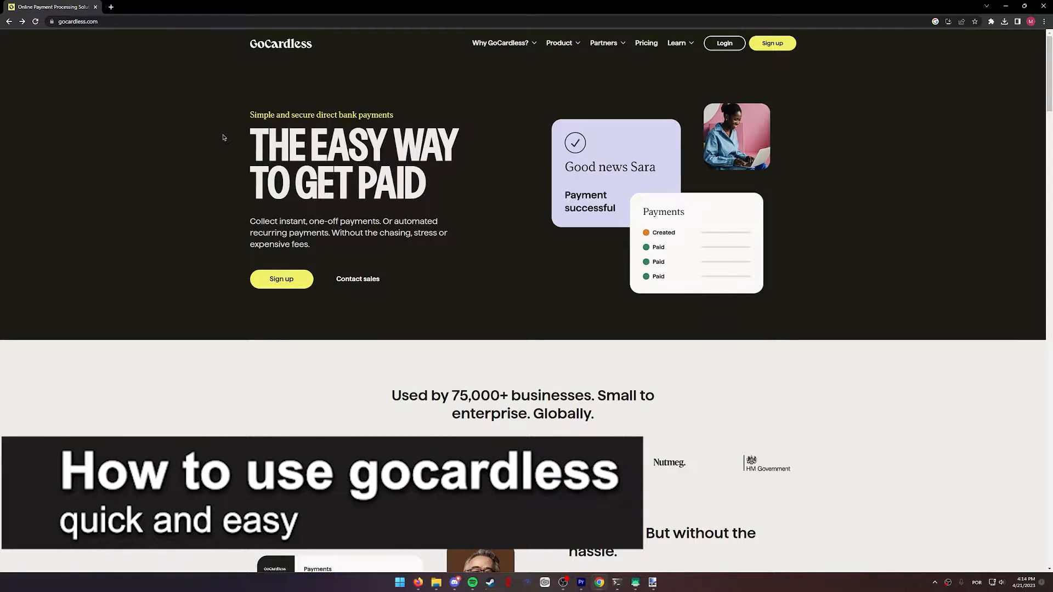
mouse_move(329, 48)
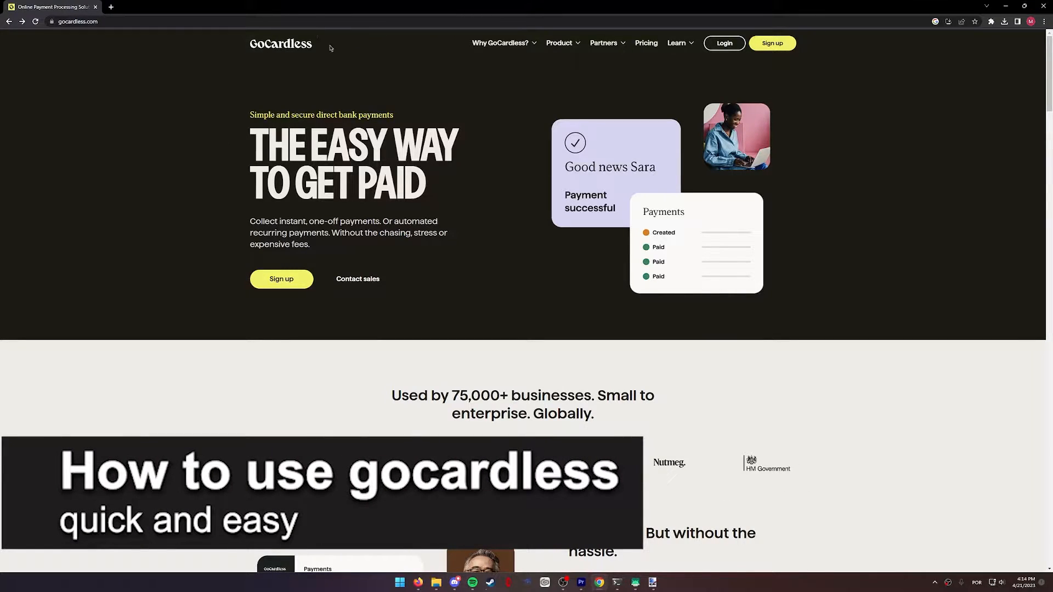
- Open the GoCardless sign-up page and start entering an email address
scroll("down", 3)
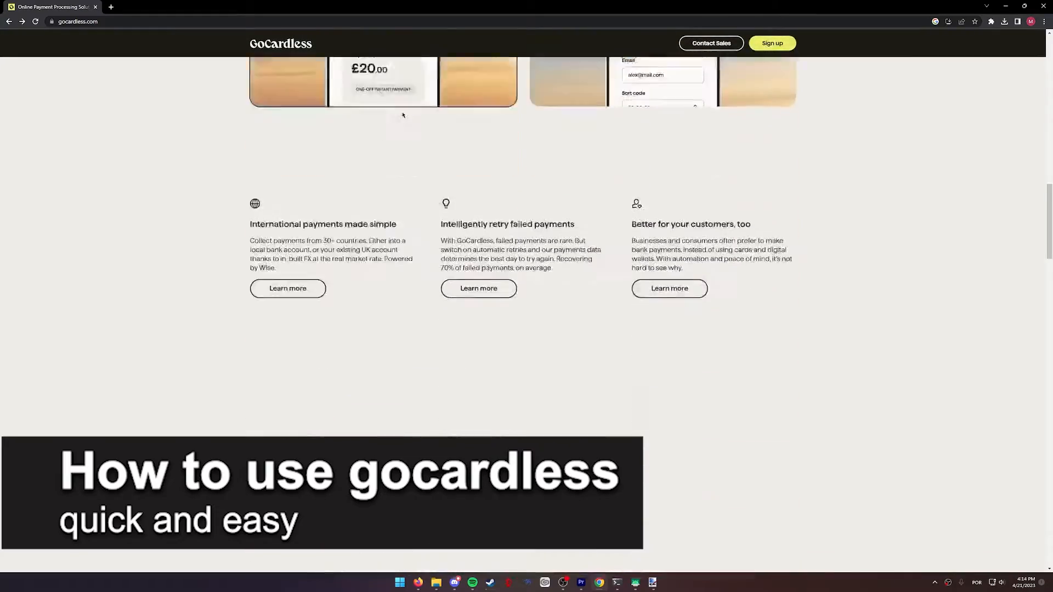
scroll("up", 3)
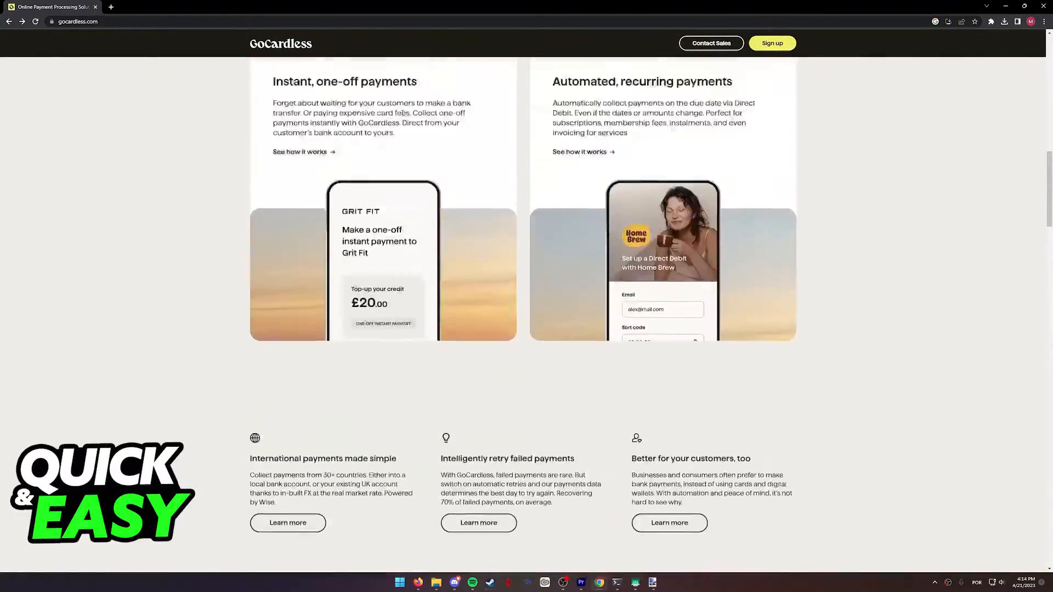
scroll("up", 3)
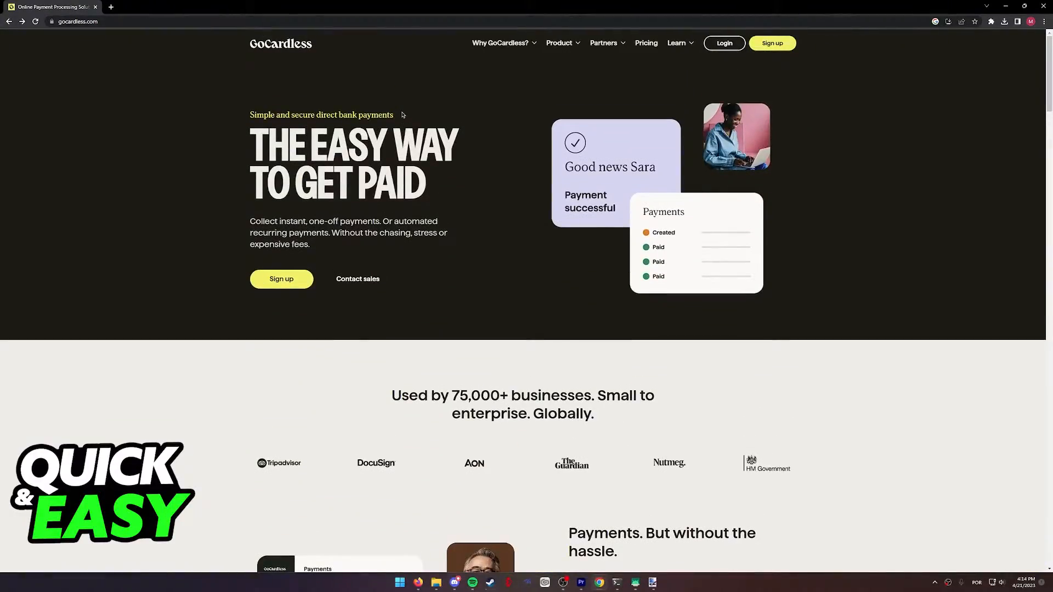
mouse_move(257, 97)
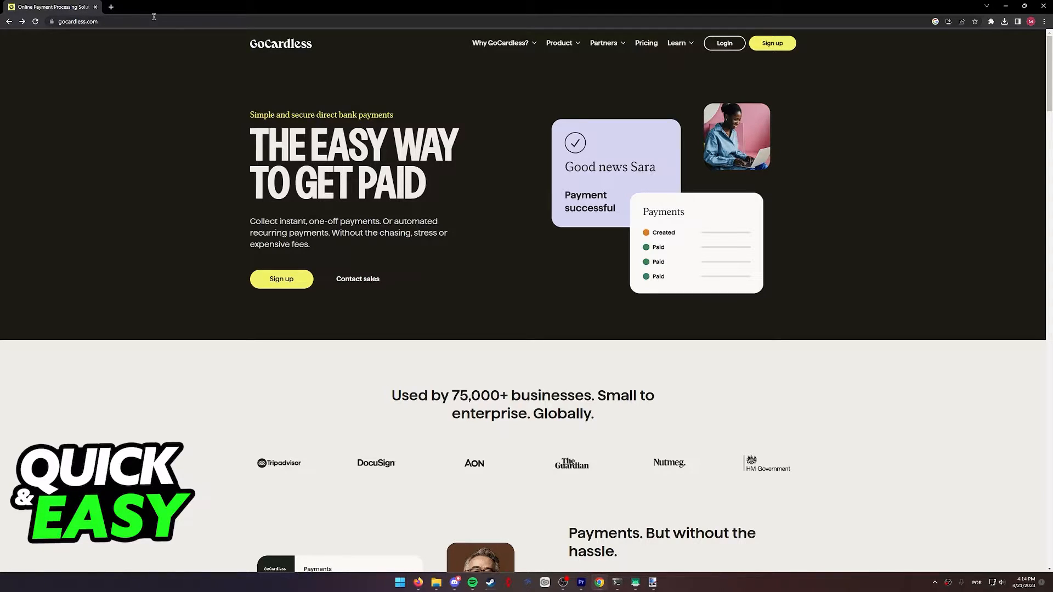
mouse_move(243, 62)
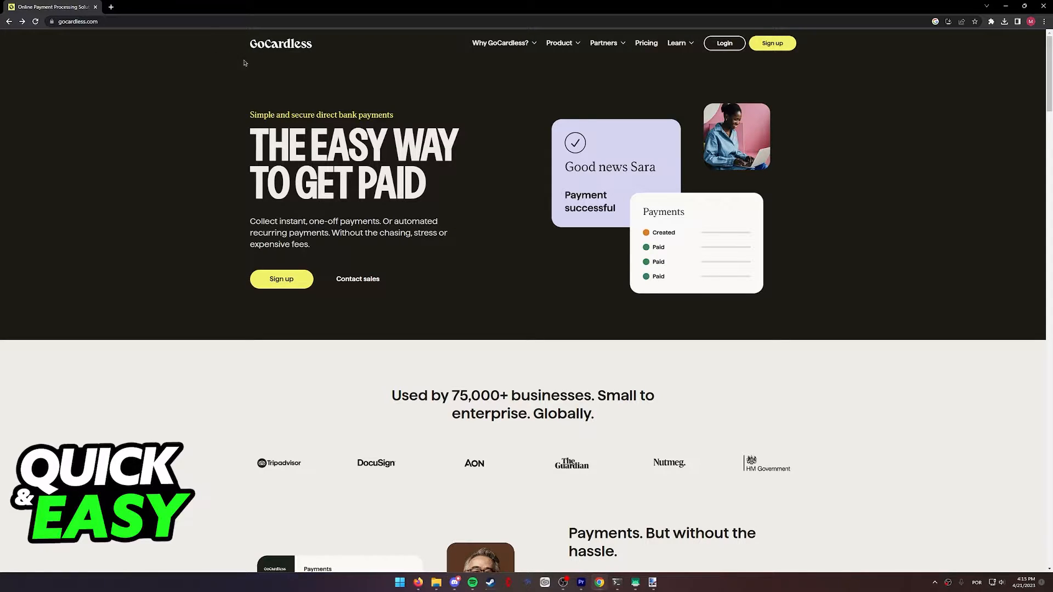
mouse_move(772, 43)
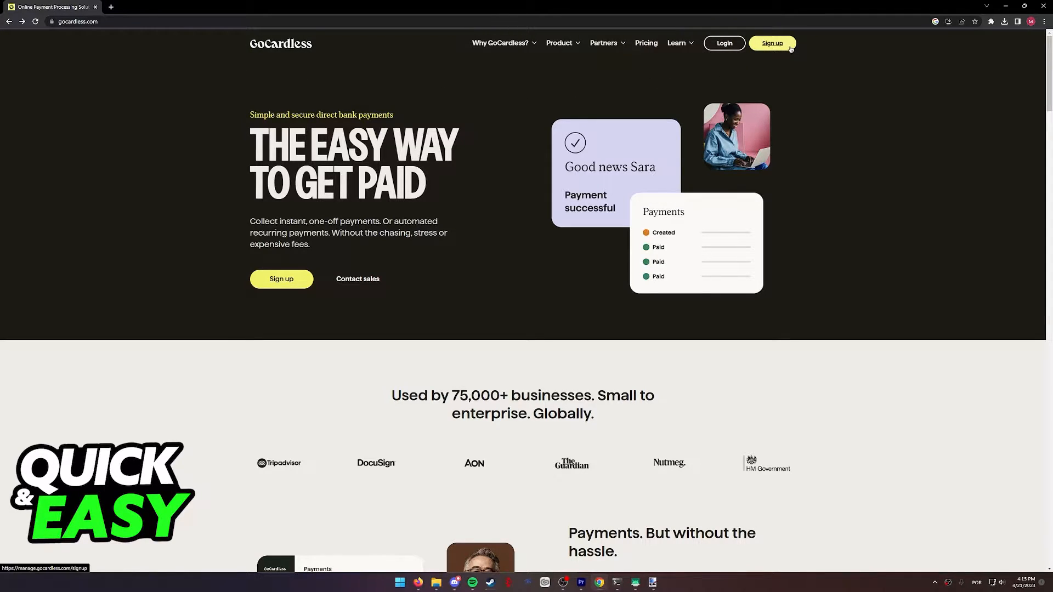
left_click(771, 43)
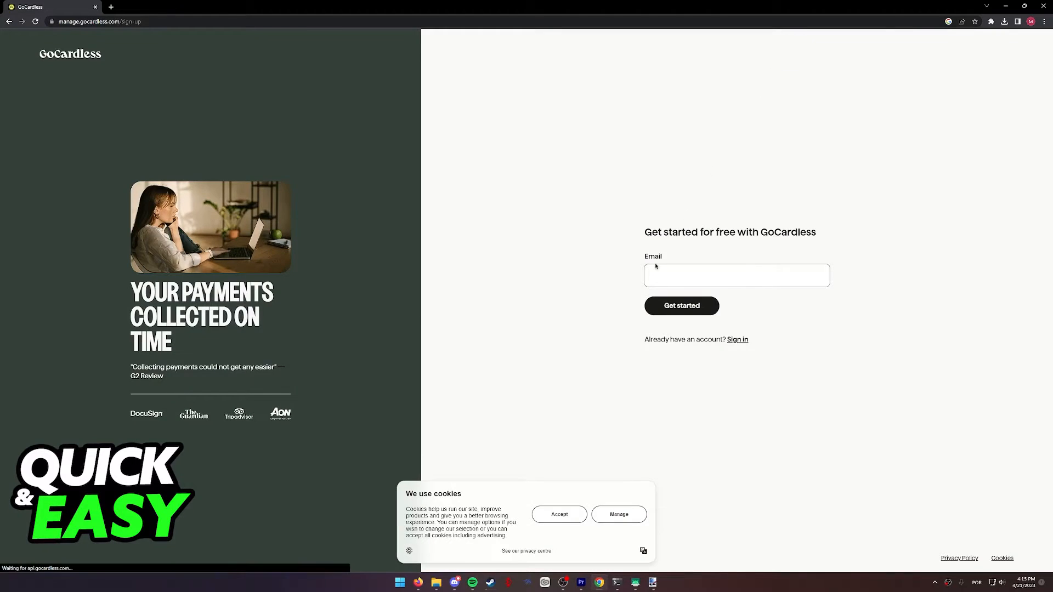
left_click(681, 305)
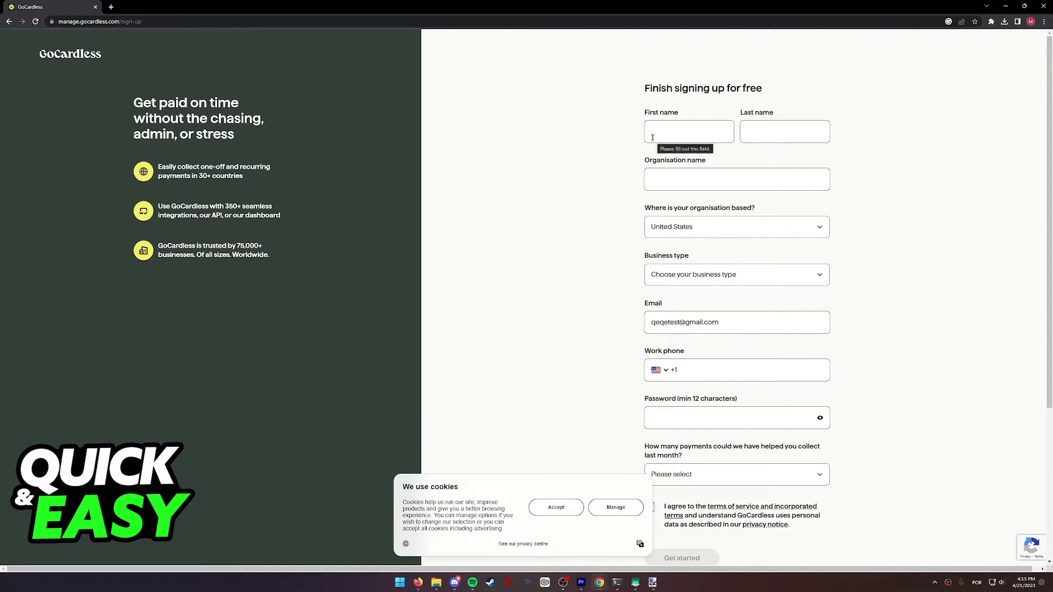
mouse_move(658, 103)
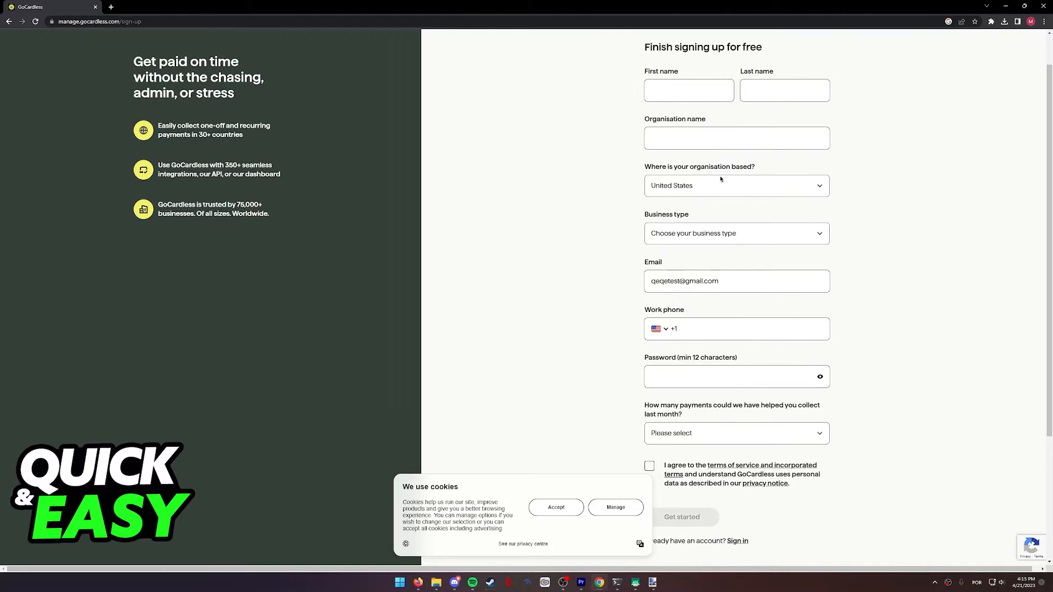
- Choose the organisation's business type and leave the payment count unanswered
left_click(735, 233)
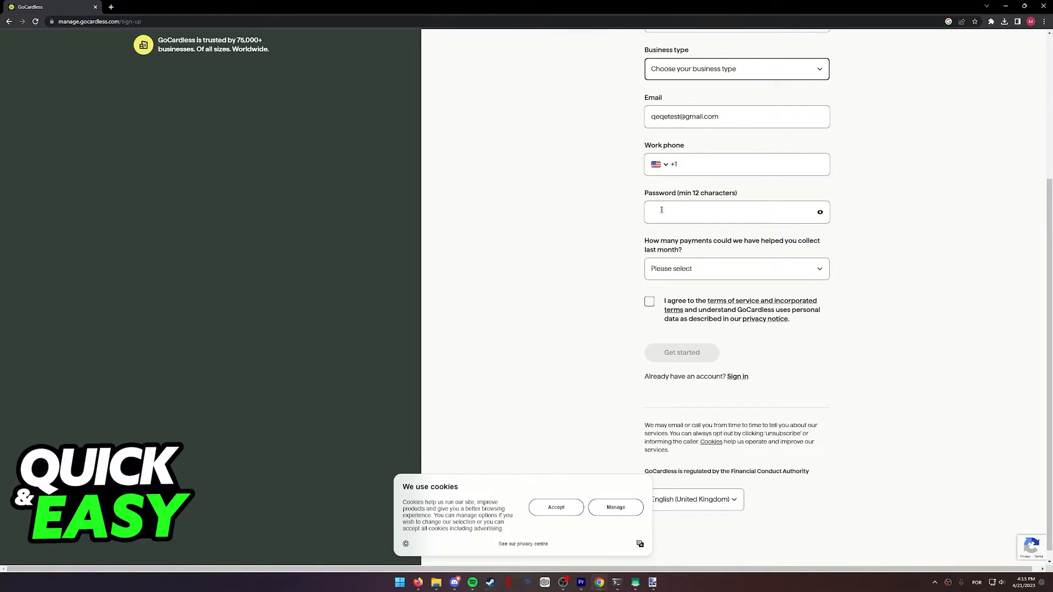
left_click(736, 269)
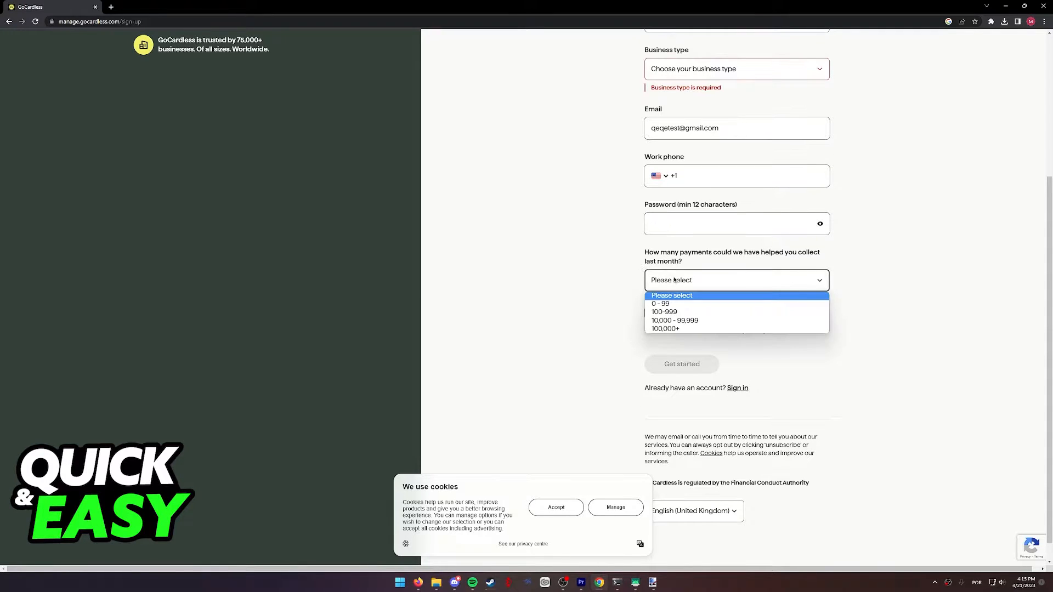
left_click(577, 264)
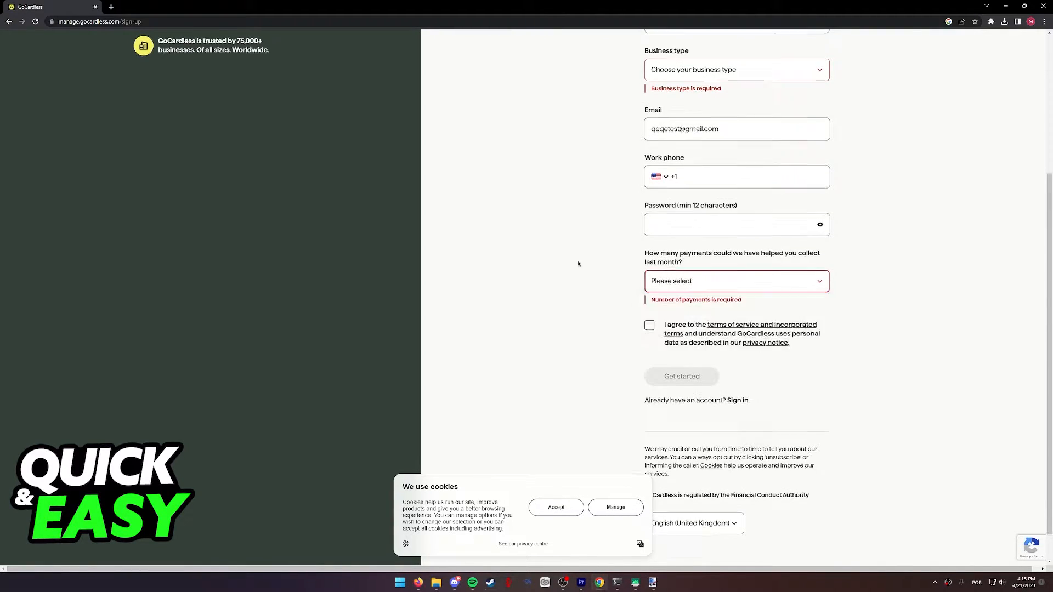
scroll("down", 3)
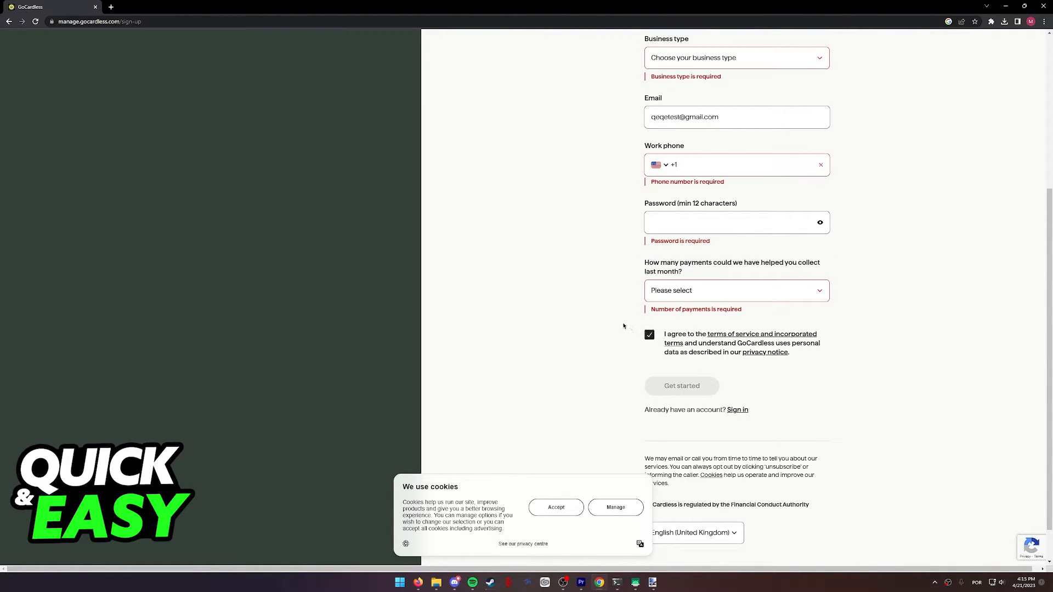
- Return to the homepage and open the merchant FAQ from the Learn menu
left_click(10, 21)
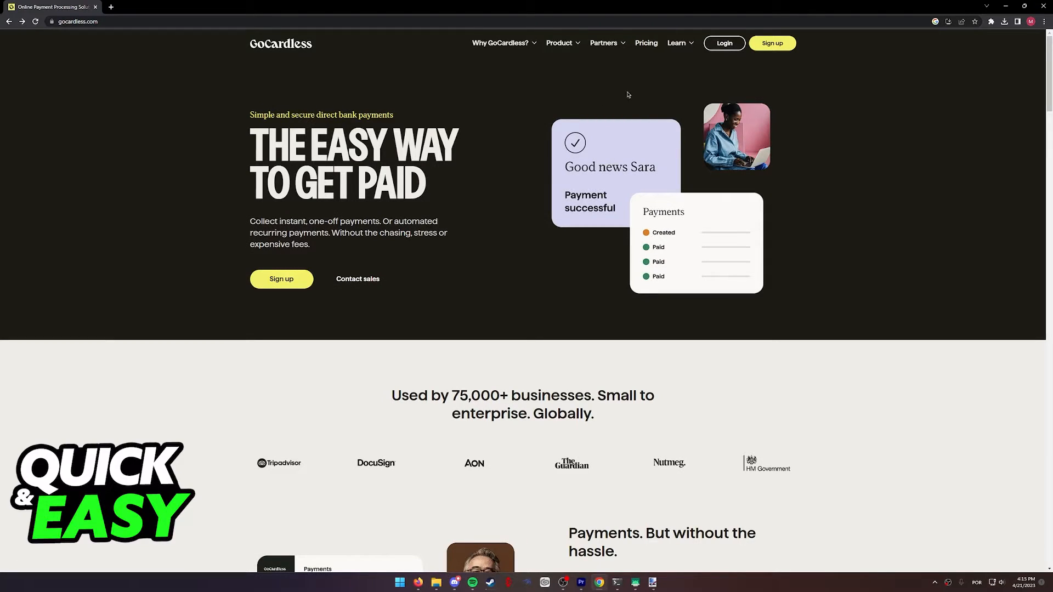
mouse_move(677, 43)
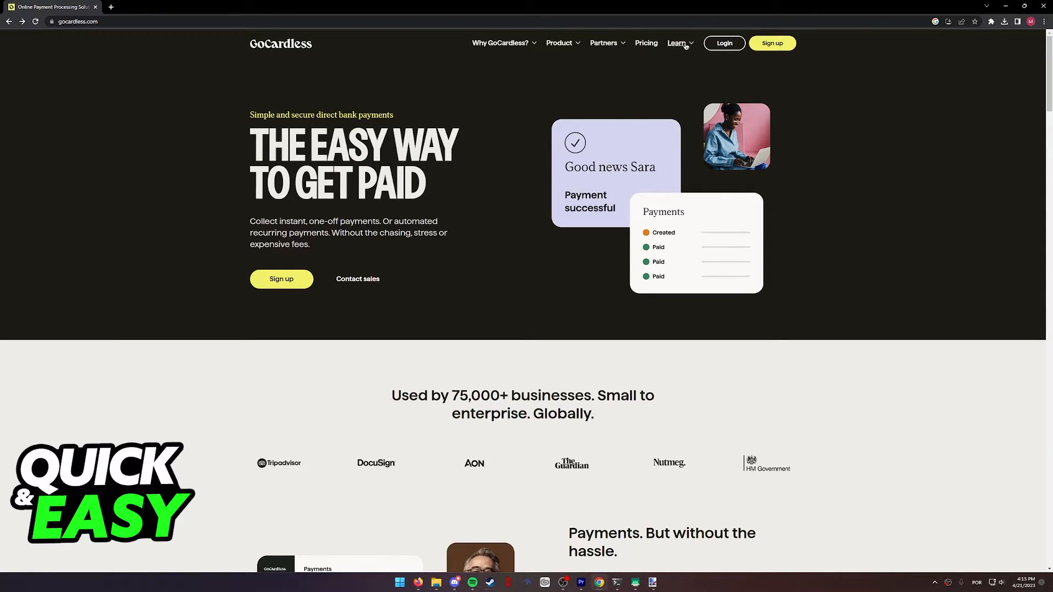
left_click(676, 43)
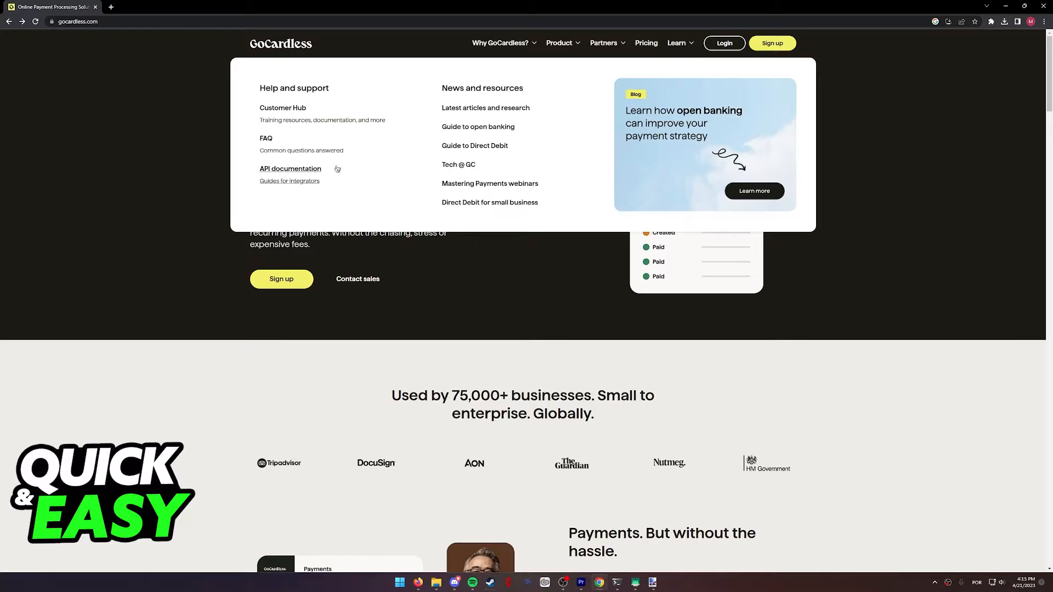
left_click(266, 139)
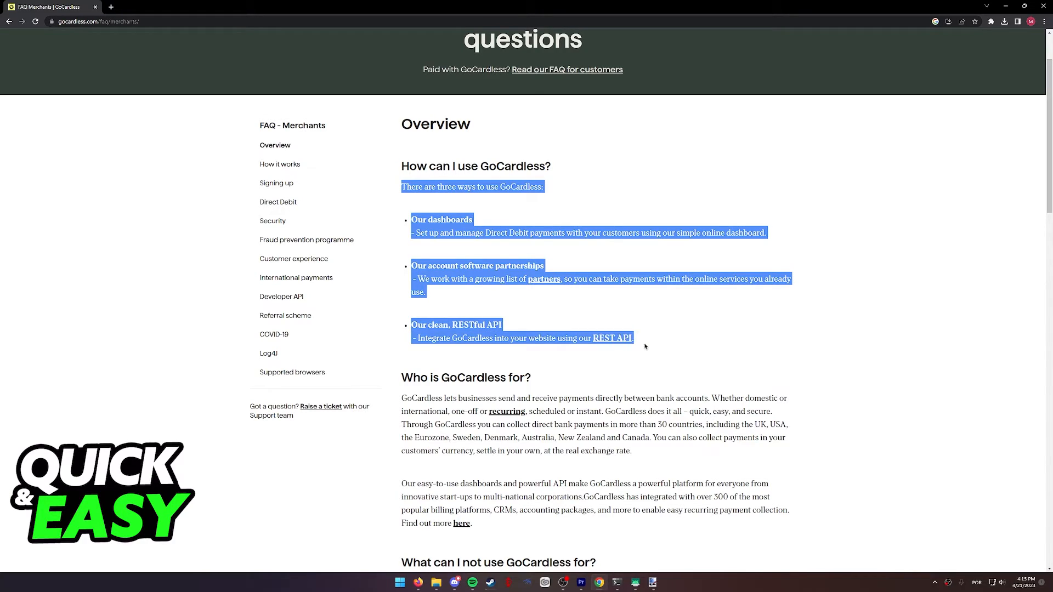
- Clear the selected FAQ overview text and switch to the Partner With Us tab
left_click(645, 347)
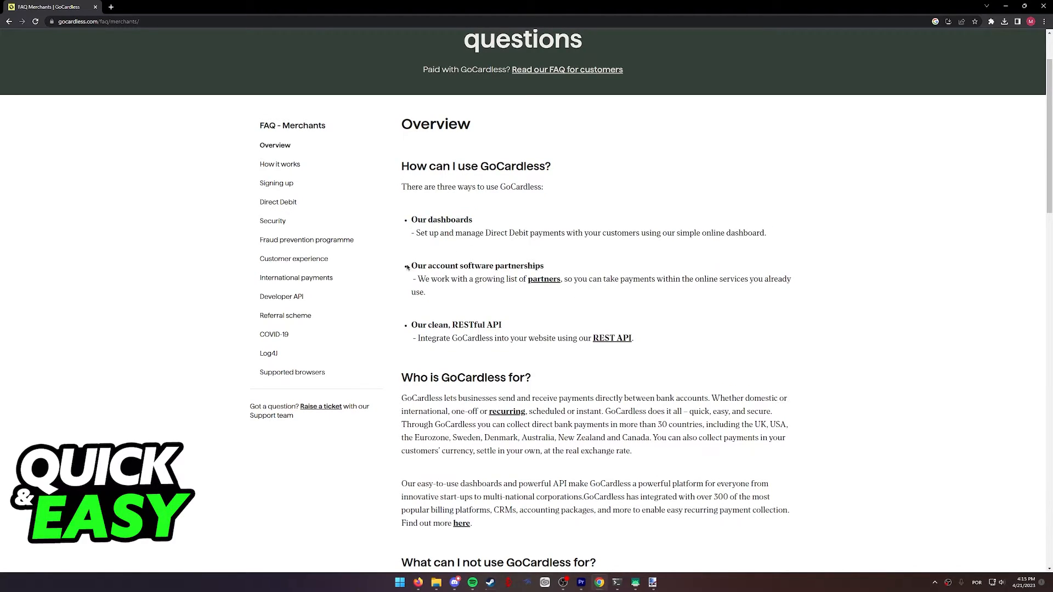
mouse_move(544, 282)
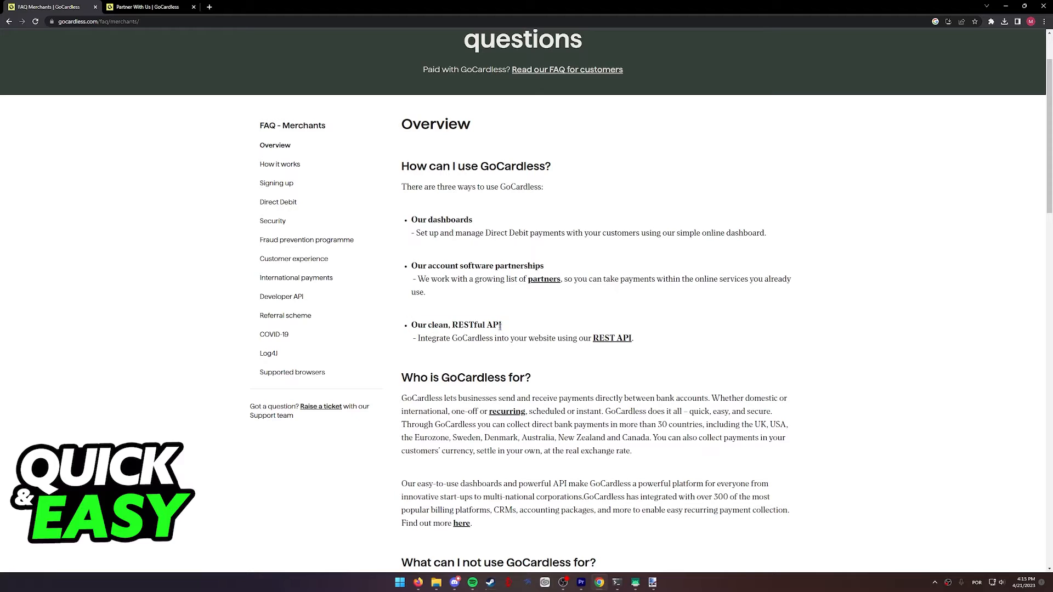
left_click(611, 338)
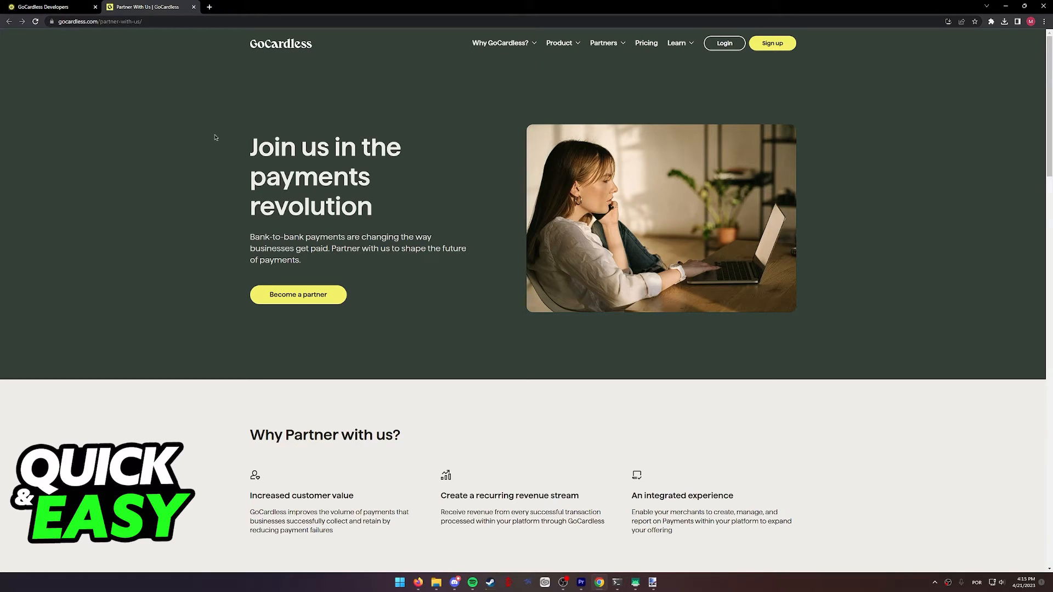
mouse_move(228, 132)
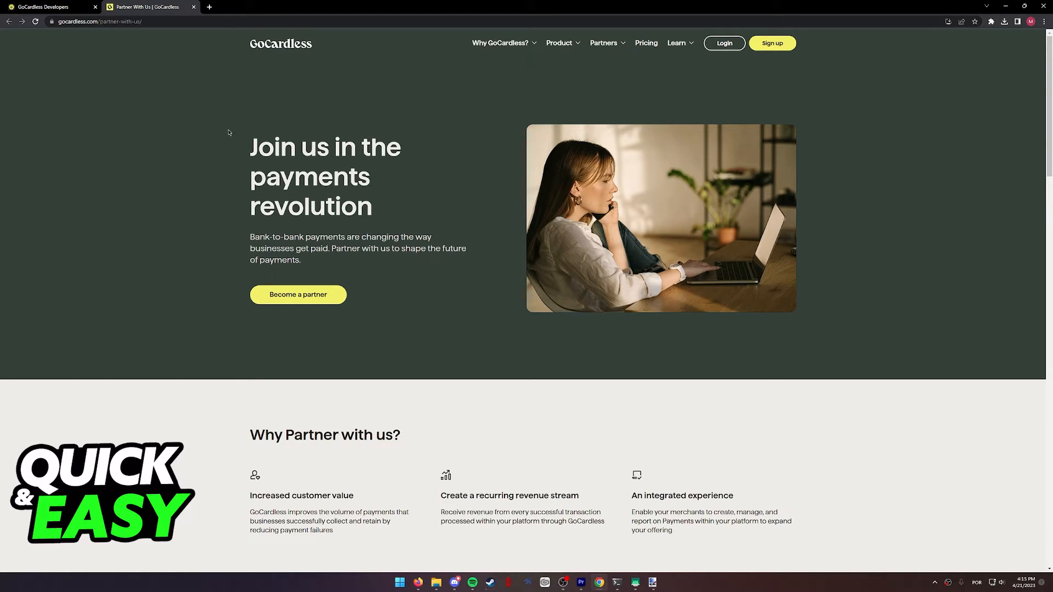
- Scroll the partner page, then switch to the GoCardless Developers Getting Started tab
scroll("down", 3)
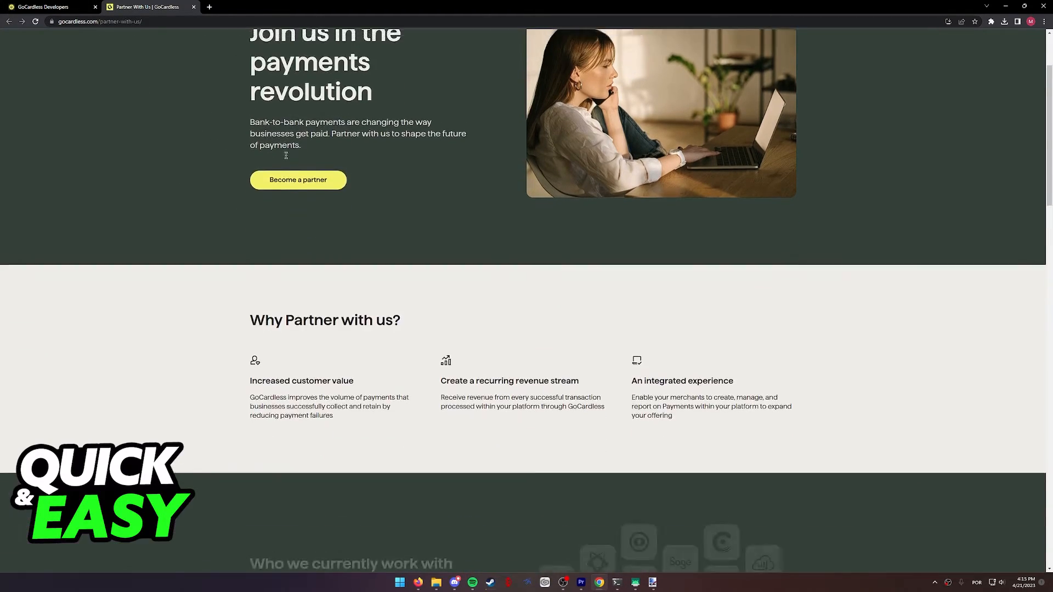
left_click(47, 6)
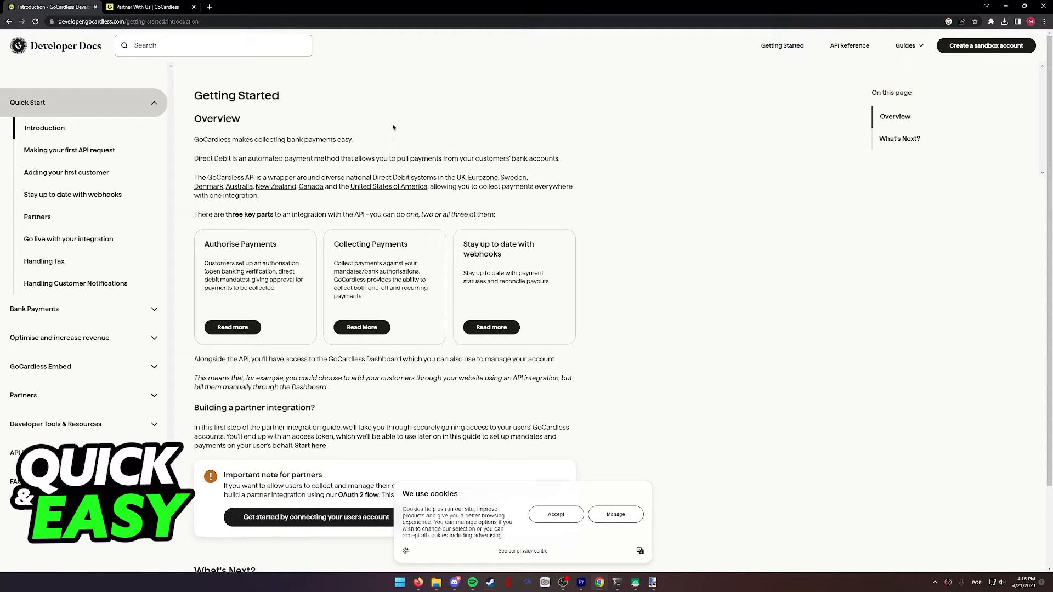
mouse_move(434, 121)
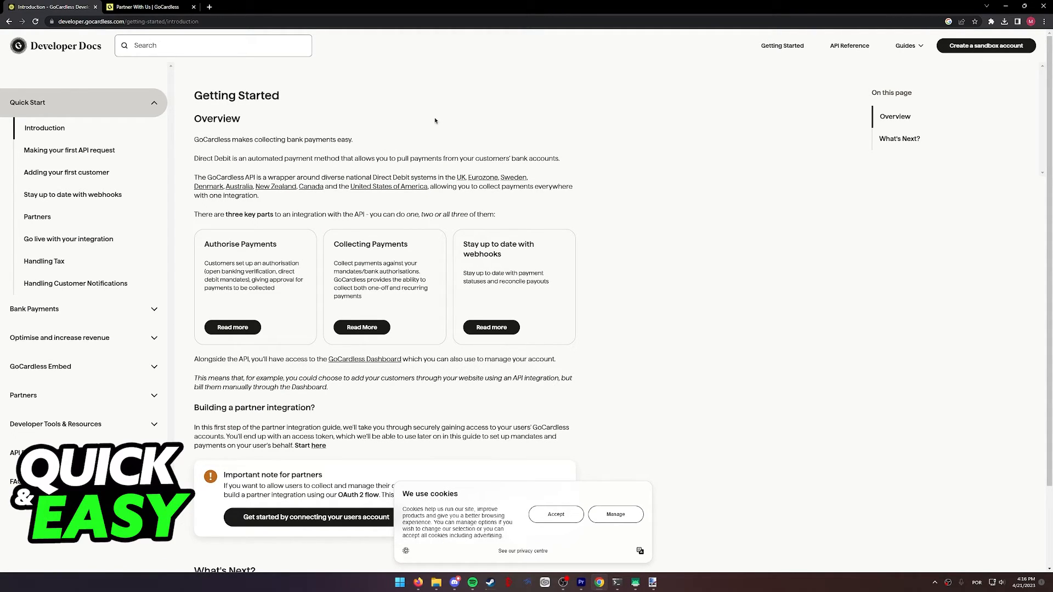